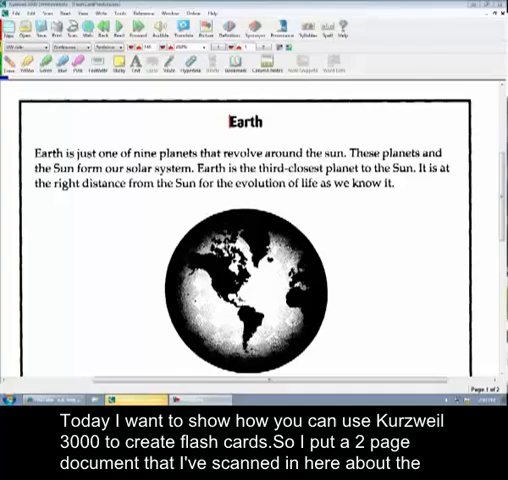
# Set the Yellow highlighter caption to 'Main Ideas' and Green to 'Details'
pyautogui.scroll(-3)
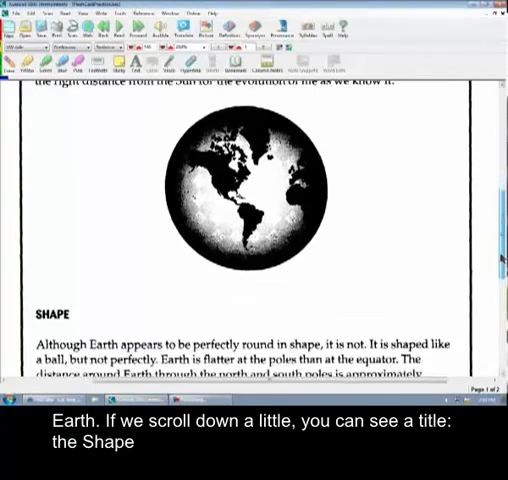
pyautogui.scroll(-3)
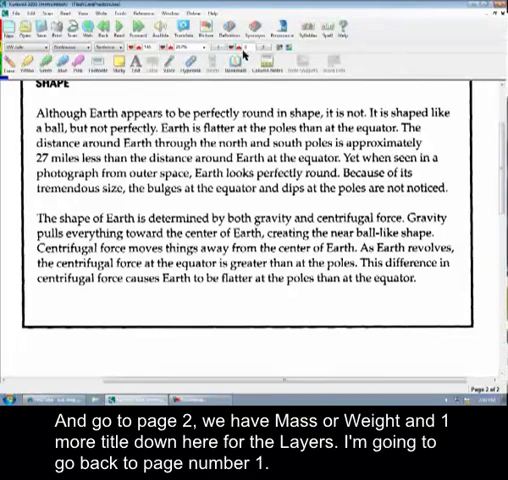
pyautogui.scroll(-3)
pyautogui.write('details')
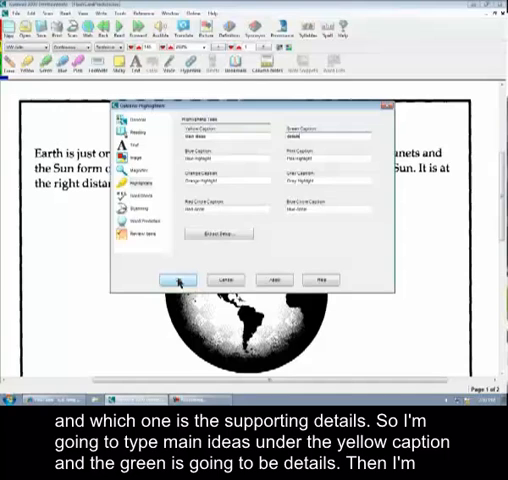
pyautogui.click(177, 279)
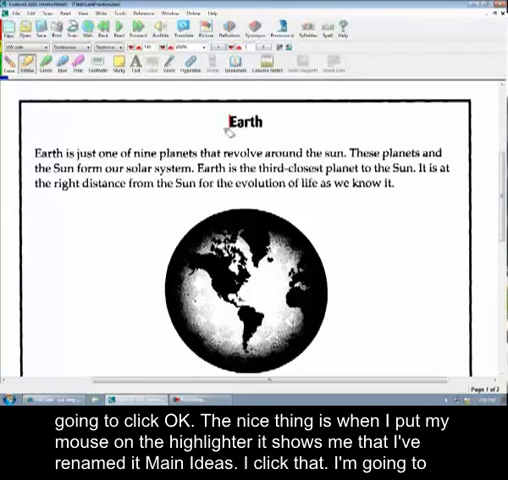
# Highlight the LAYERS section title in yellow as a main idea
pyautogui.scroll(-3)
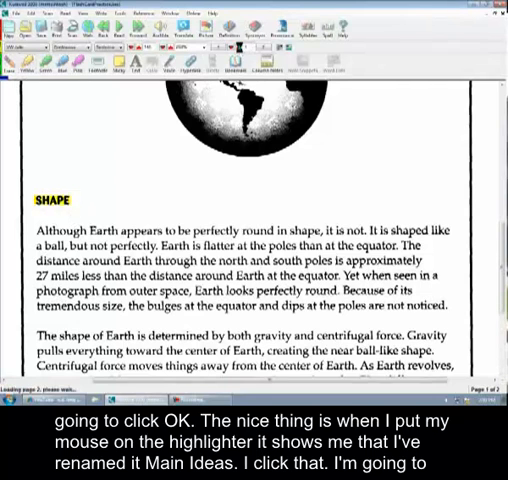
pyautogui.scroll(-3)
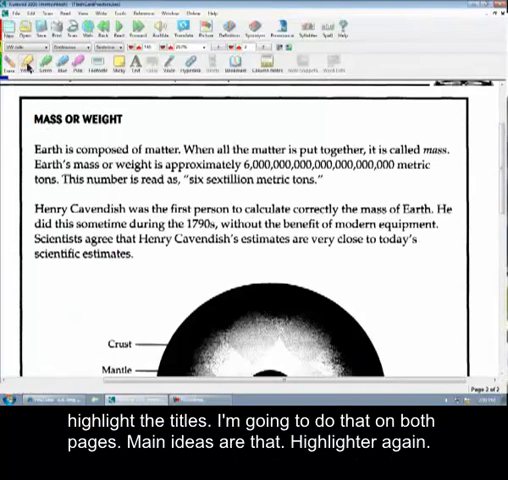
pyautogui.scroll(-3)
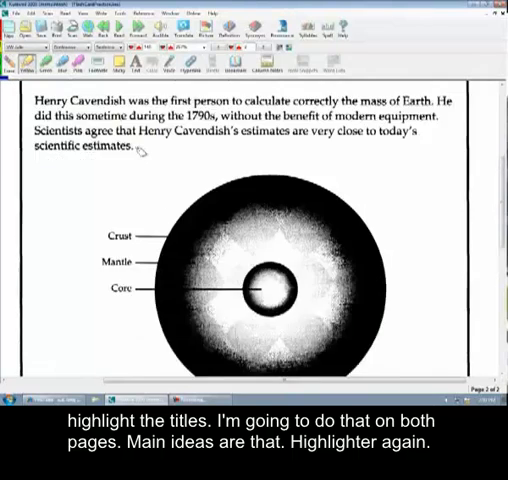
pyautogui.scroll(-3)
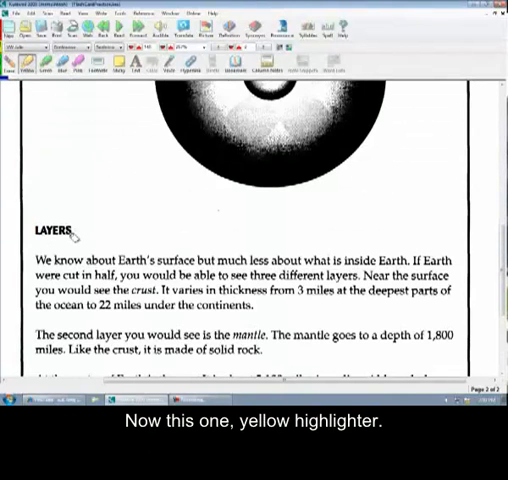
pyautogui.moveTo(33, 229); pyautogui.dragTo(83, 229)
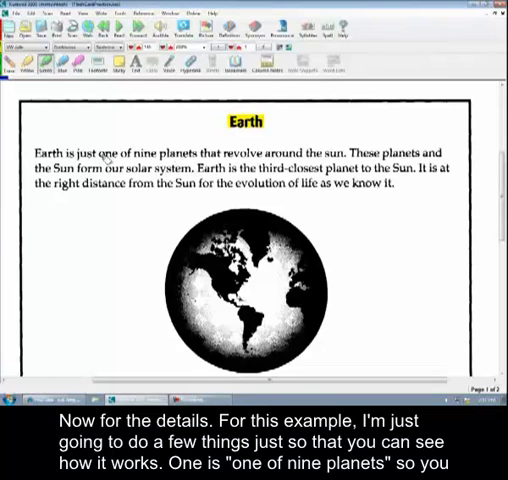
# Highlight 'one of nine planets', 'third-closest planet' and the distance phrase green; Centrifugal force yellow
pyautogui.moveTo(100, 152); pyautogui.dragTo(198, 152)
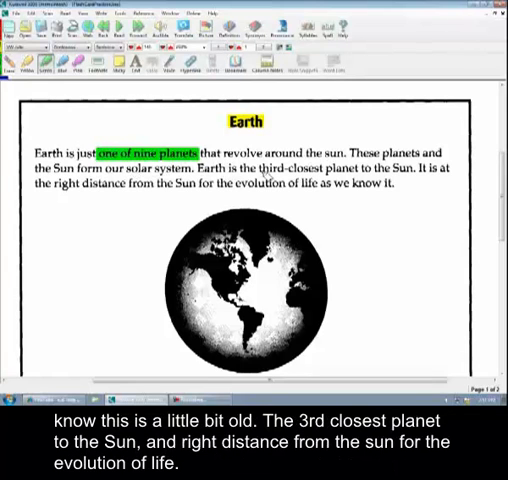
pyautogui.moveTo(256, 171); pyautogui.dragTo(415, 171)
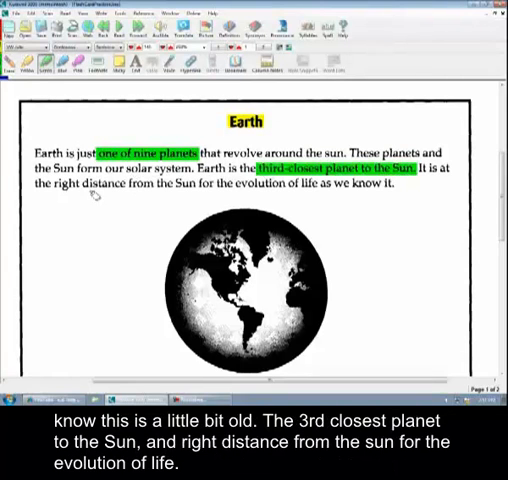
pyautogui.moveTo(42, 192); pyautogui.dragTo(313, 192)
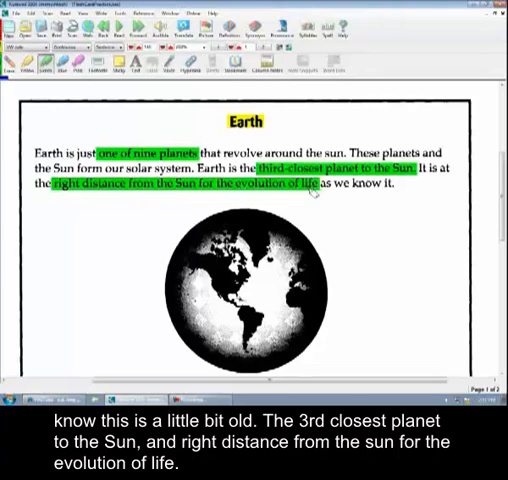
pyautogui.scroll(-3)
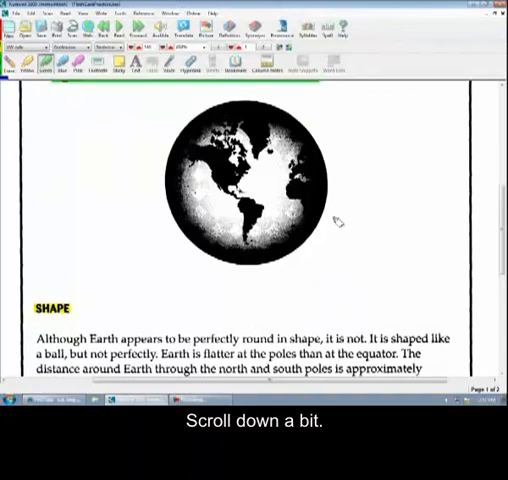
pyautogui.scroll(-3)
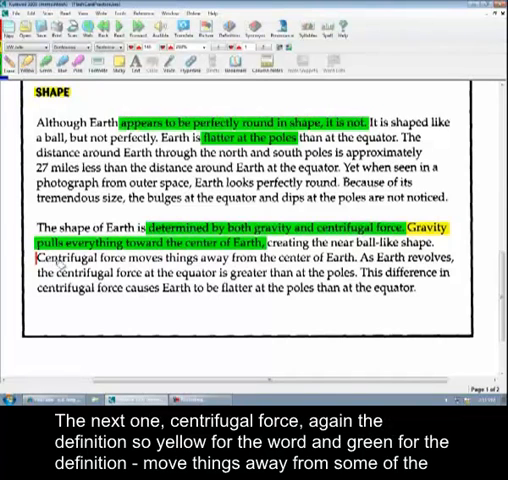
pyautogui.moveTo(35, 262); pyautogui.dragTo(135, 262)
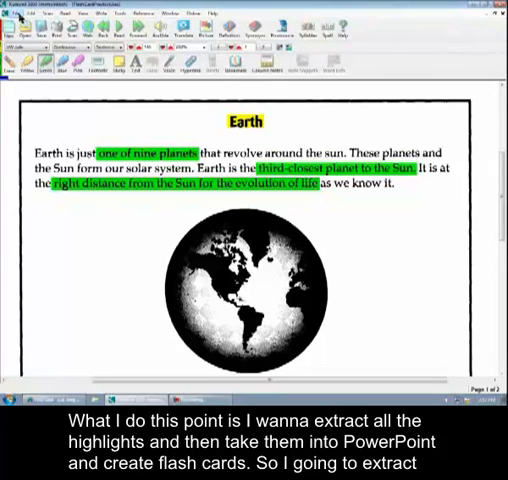
# Extract the yellow and green highlights into a separate notes document
pyautogui.click(9, 13)
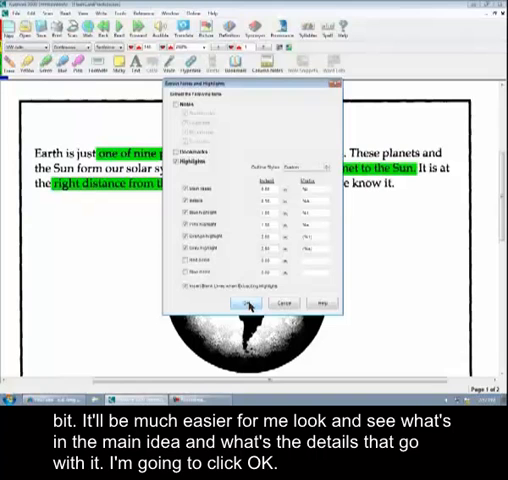
pyautogui.click(246, 302)
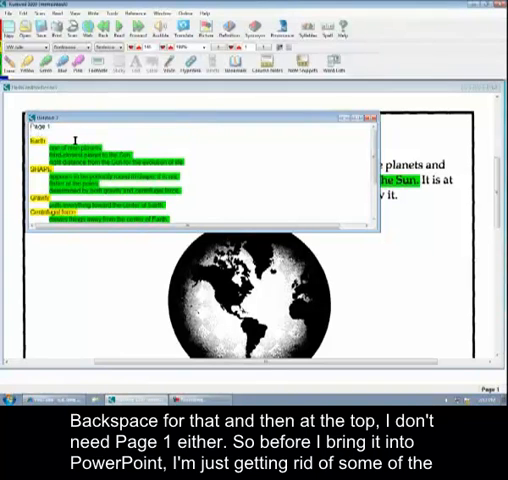
# Delete the Page 1 label from the extracted notes
pyautogui.press('backspace')
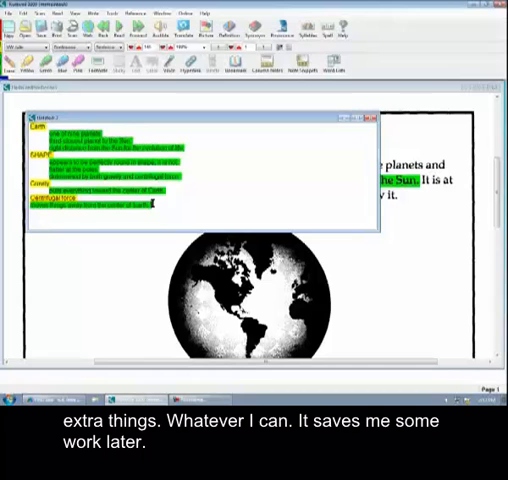
pyautogui.click(9, 14)
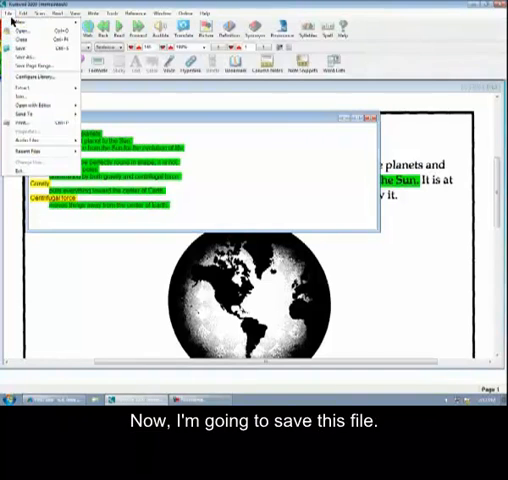
# Save the trimmed notes to the Desktop as 'Flash Cards'
pyautogui.click(22, 45)
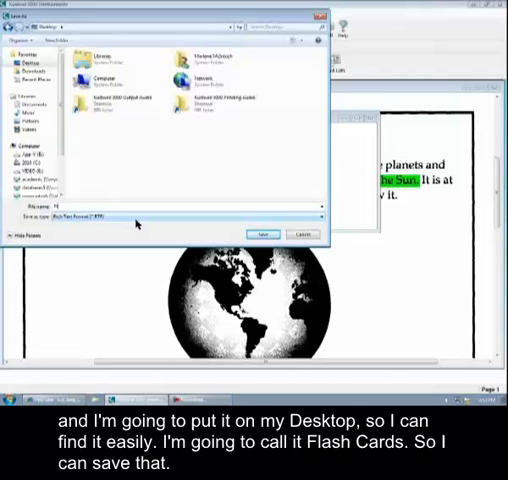
pyautogui.write('Flash Cards')
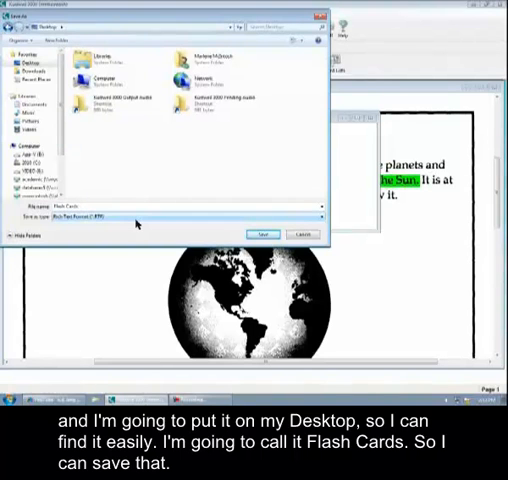
pyautogui.click(263, 234)
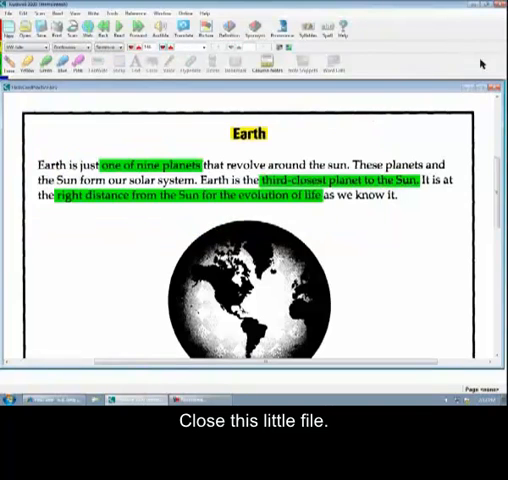
# Close the saved Flash Cards notes window
pyautogui.click(10, 398)
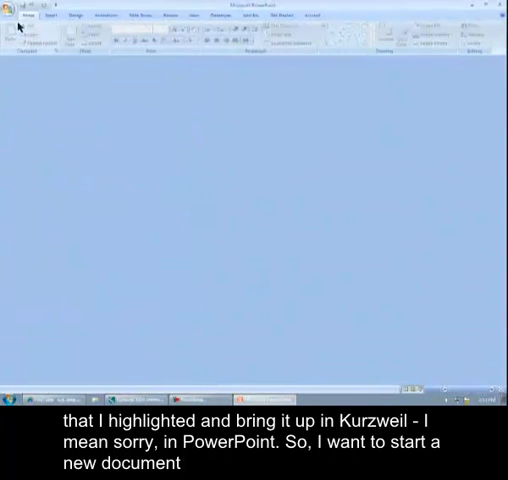
# Create a blank presentation and insert slides from the Flash Card outline file
pyautogui.click(8, 15)
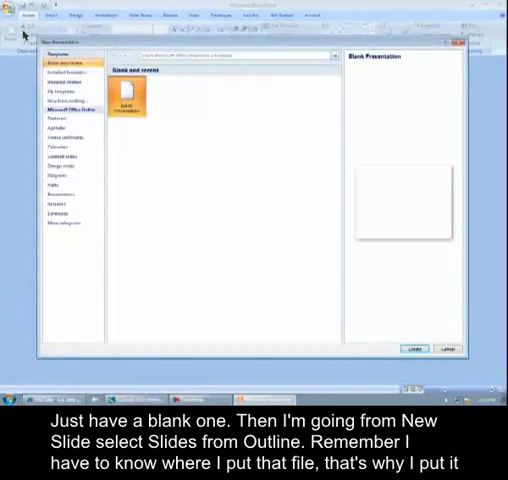
pyautogui.click(411, 348)
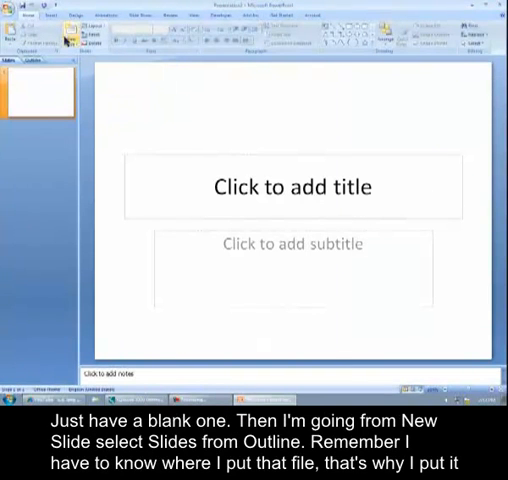
pyautogui.click(74, 40)
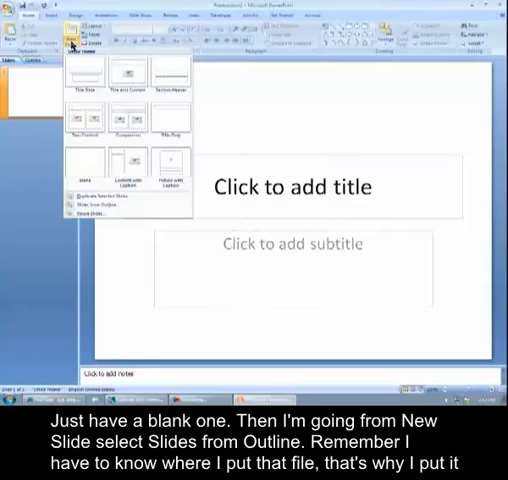
pyautogui.moveTo(110, 206)
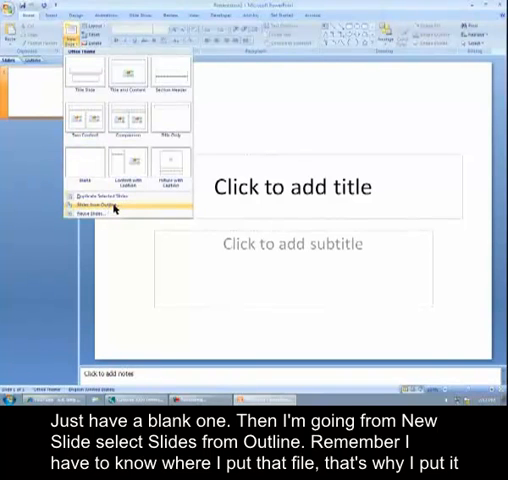
pyautogui.click(108, 203)
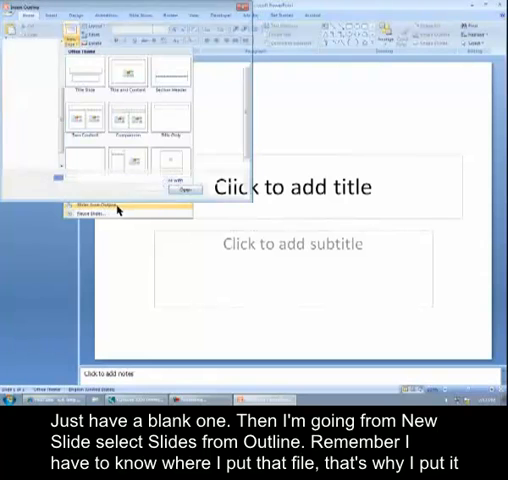
pyautogui.click(108, 203)
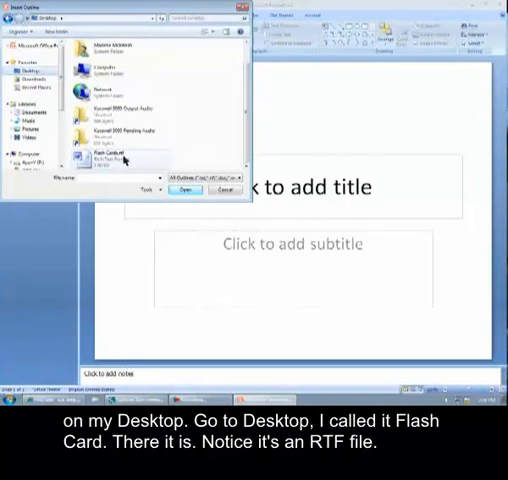
pyautogui.click(120, 155)
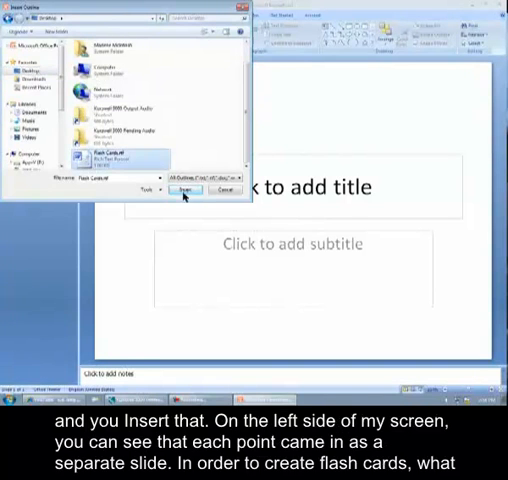
pyautogui.click(182, 189)
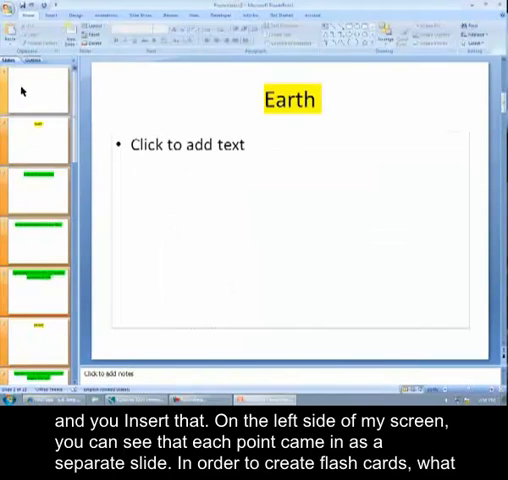
pyautogui.scroll(-3)
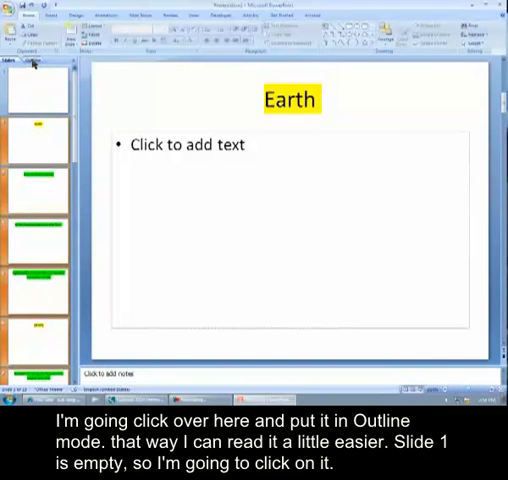
# In Outline view, retitle the Earth slide 'What are 3 characteristics about the Earth?'
pyautogui.click(34, 63)
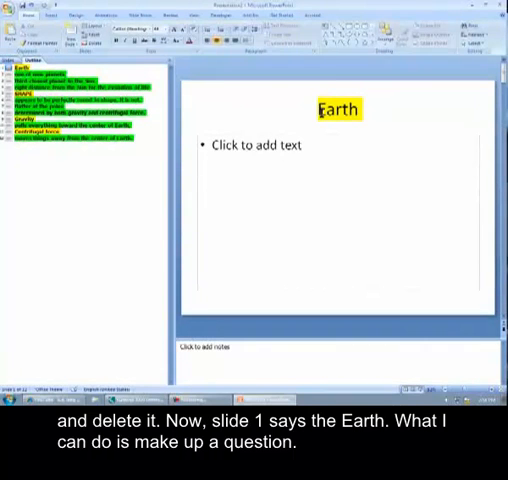
pyautogui.click(338, 108)
pyautogui.write('What are ')
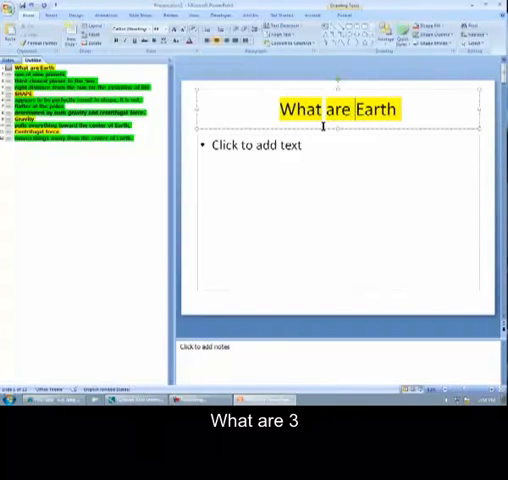
pyautogui.write('3')
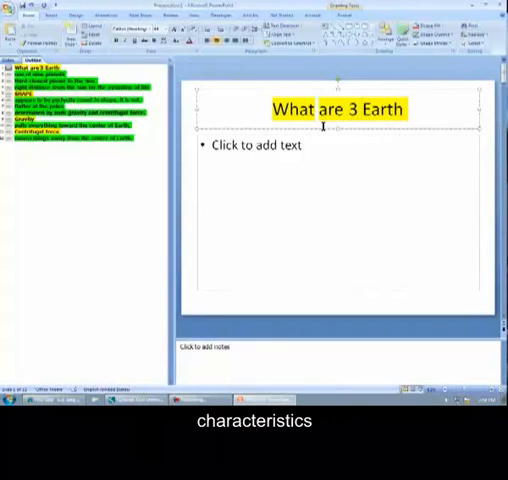
pyautogui.write('characteristics about the')
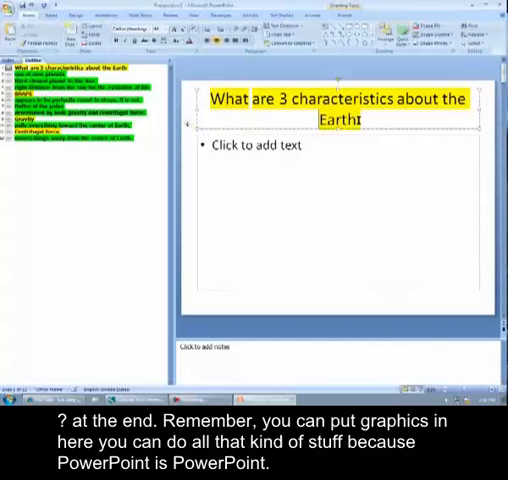
pyautogui.write('?')
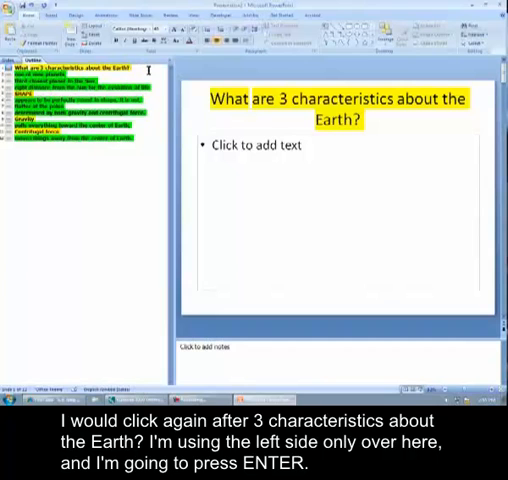
# Add a new line after the Earth question in the outline
pyautogui.press('enter')
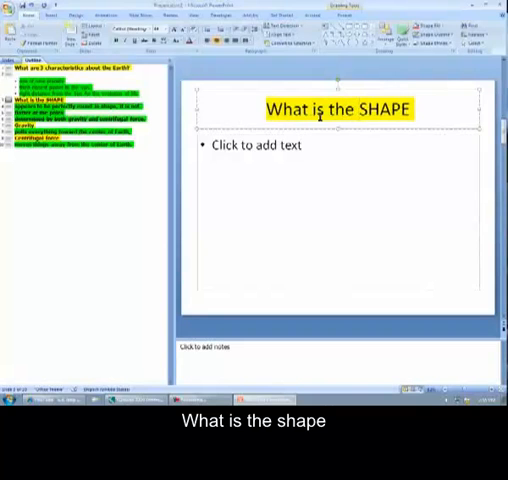
# Finish the title as "What is the SHAPE of the Earth?" and demote the shape facts beneath it
pyautogui.write('of the')
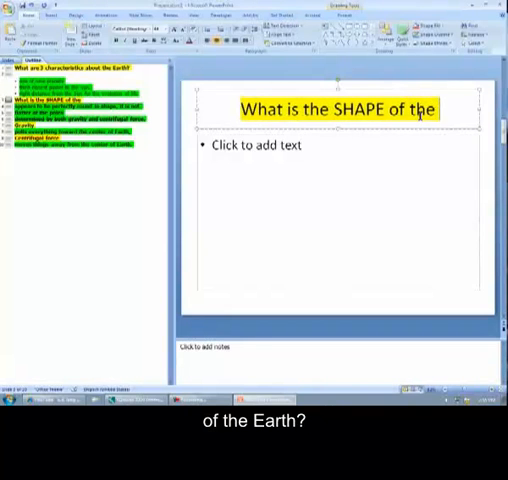
pyautogui.write('Earth?')
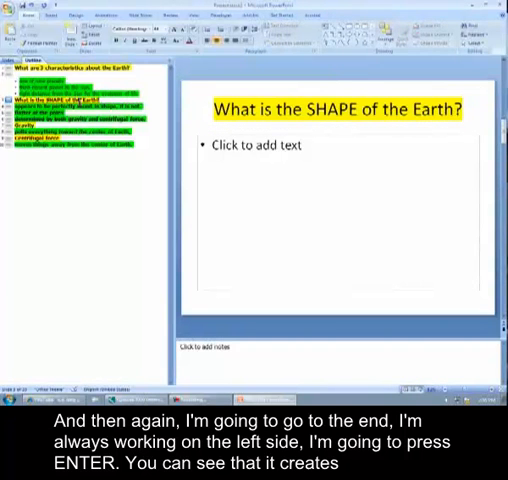
pyautogui.press('enter')
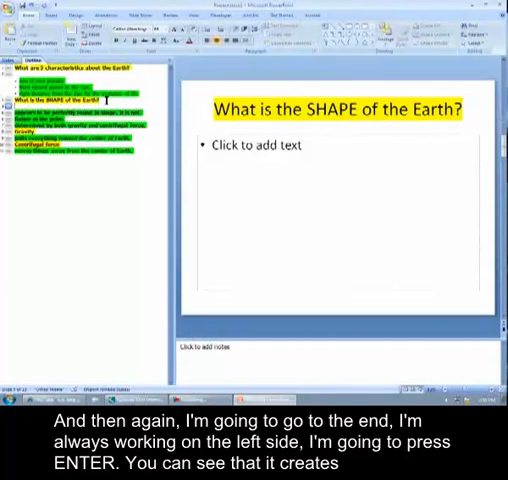
pyautogui.press('enter')
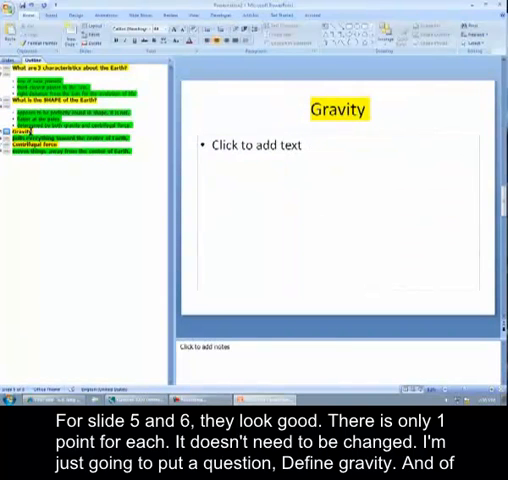
# Edit the Gravity slide so its definition, "pulls everything toward the center of Earth," becomes a bullet
pyautogui.click(340, 110)
pyautogui.write('Define ')
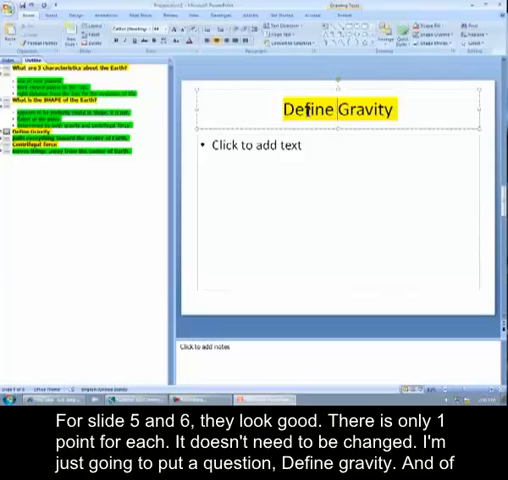
pyautogui.write('pulls everything toward the center of Earth,')
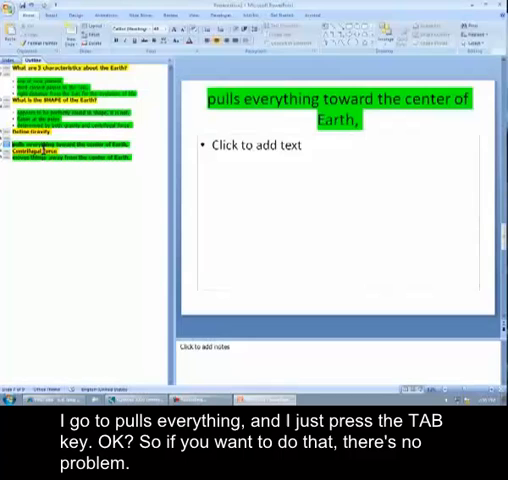
pyautogui.press('tab')
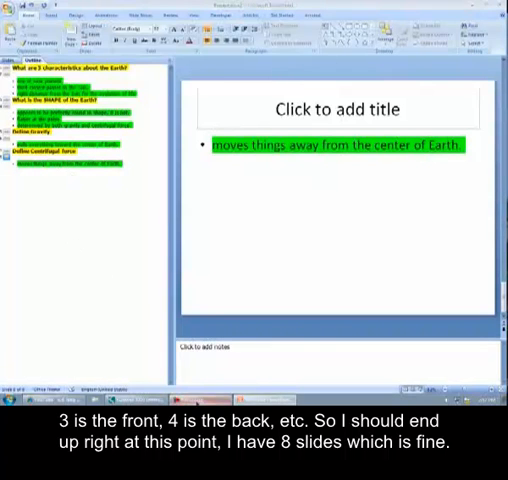
pyautogui.moveTo(343, 230)
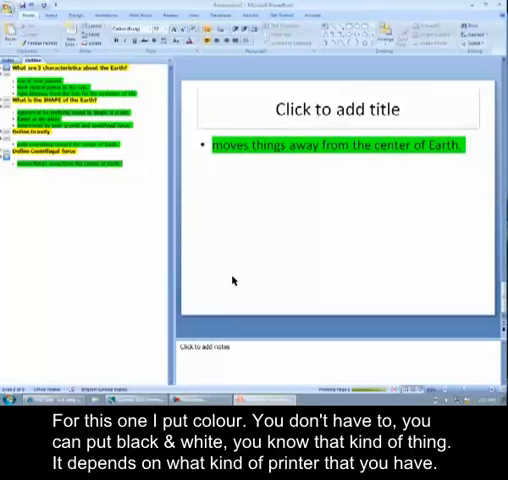
pyautogui.moveTo(223, 196)
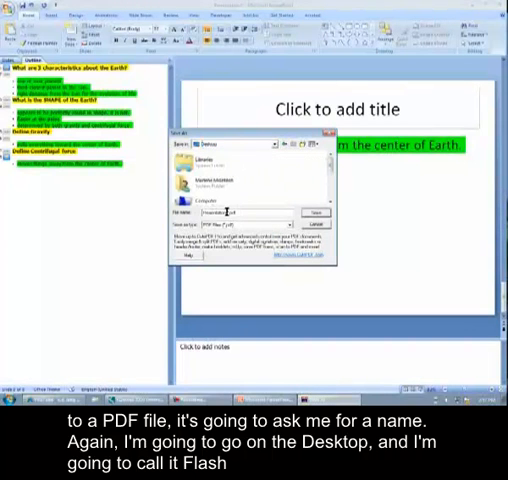
# Save the handout as the 'Flash Cards' PDF on the Desktop
pyautogui.write('flash Cards.pdf')
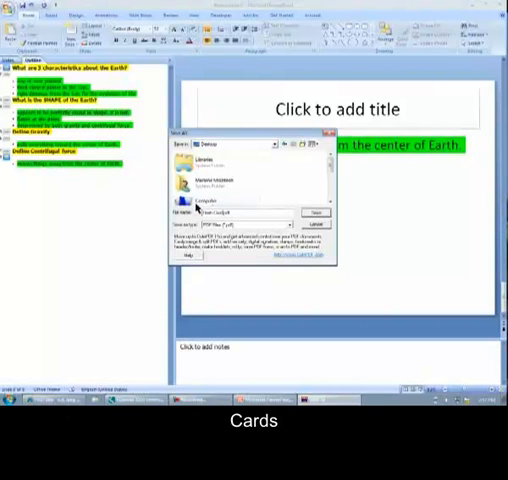
pyautogui.click(316, 211)
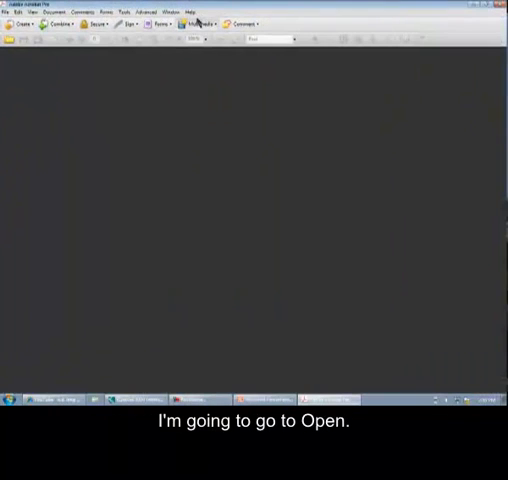
# Open Flash Cards.pdf from the Desktop in Acrobat Pro
pyautogui.click(16, 14)
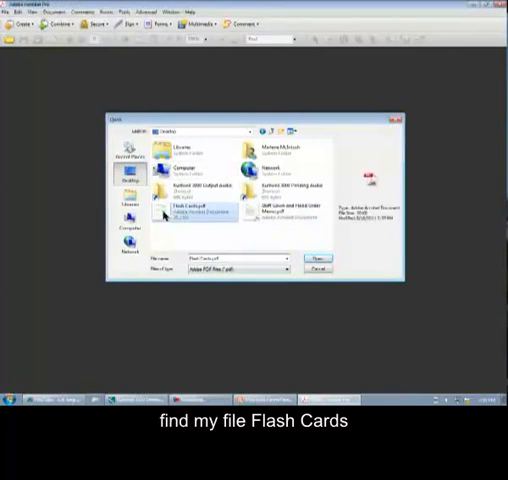
pyautogui.click(321, 258)
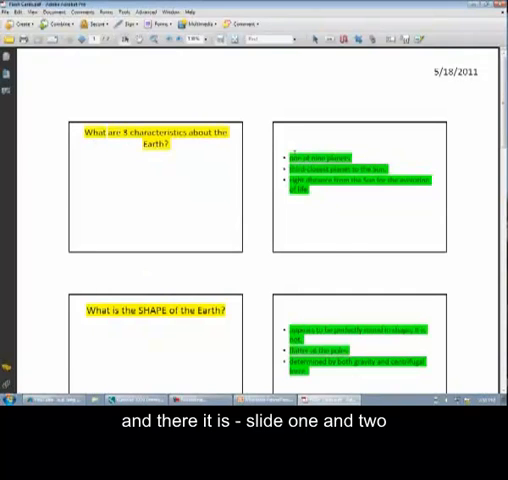
pyautogui.scroll(-3)
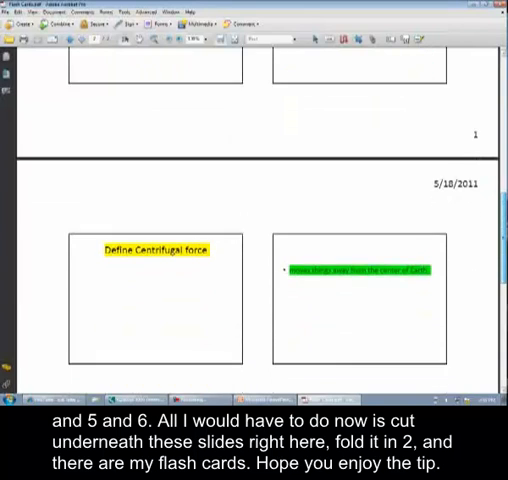
pyautogui.scroll(-3)
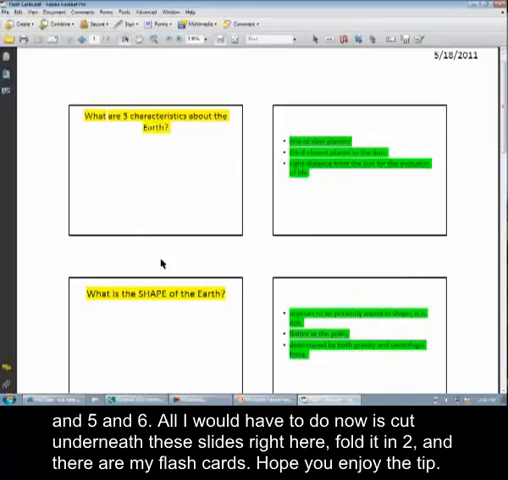
pyautogui.moveTo(196, 255)
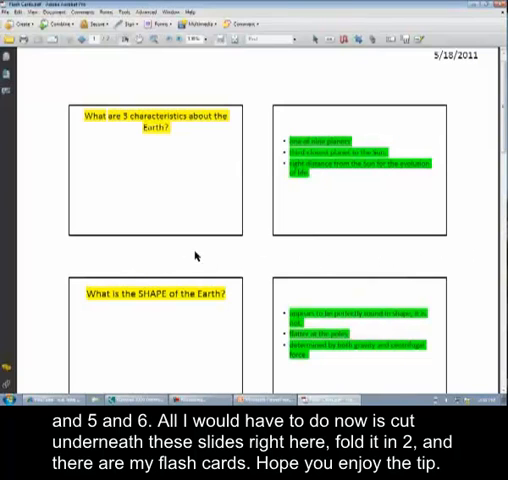